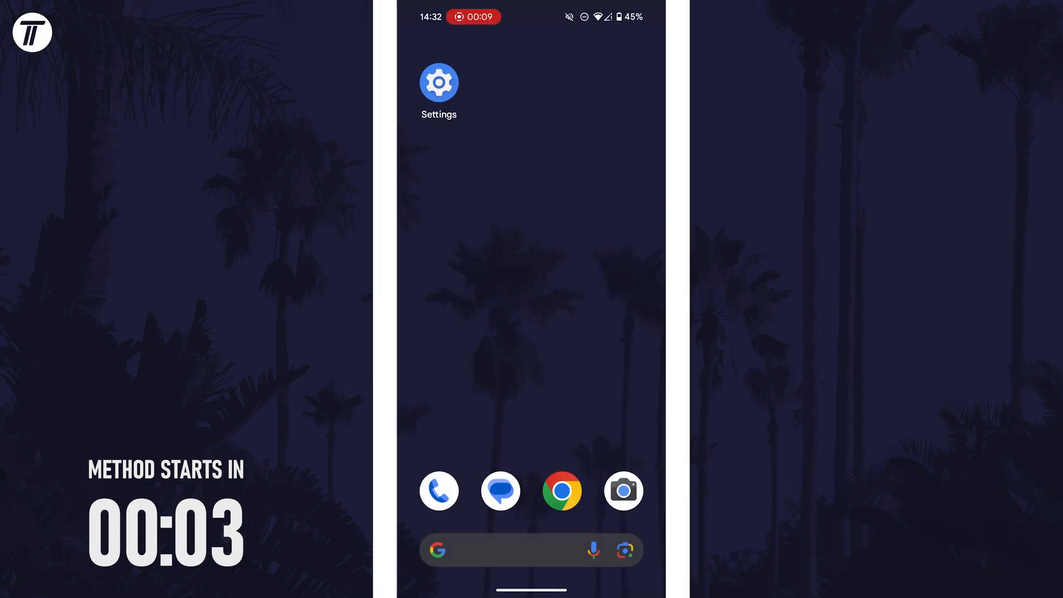
Launch Settings from the home screen icon
click(438, 82)
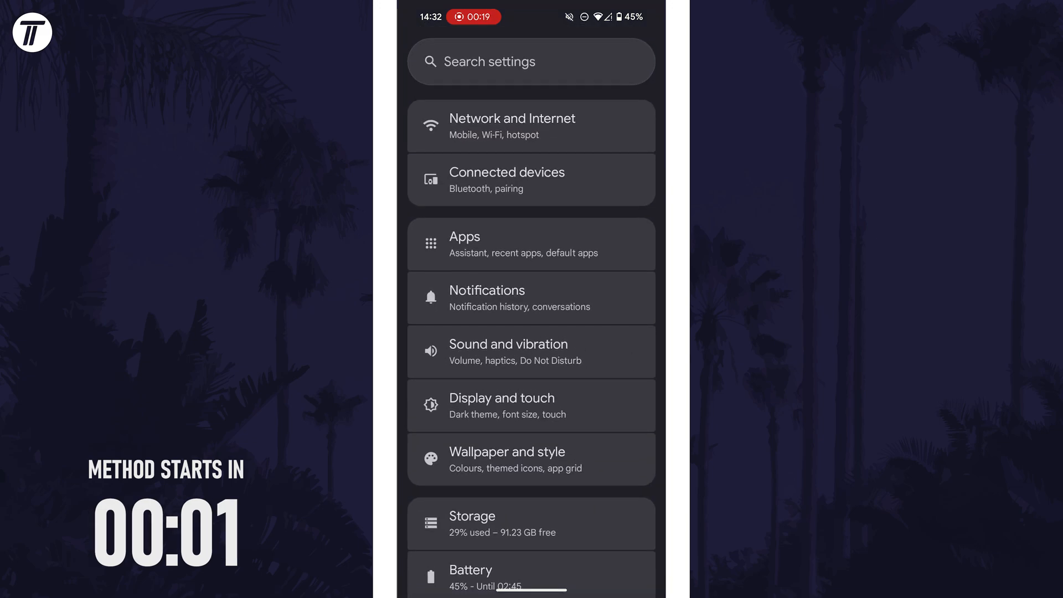
Search the settings for 'roami' to reach the EE SIM's Roaming option
click(530, 61)
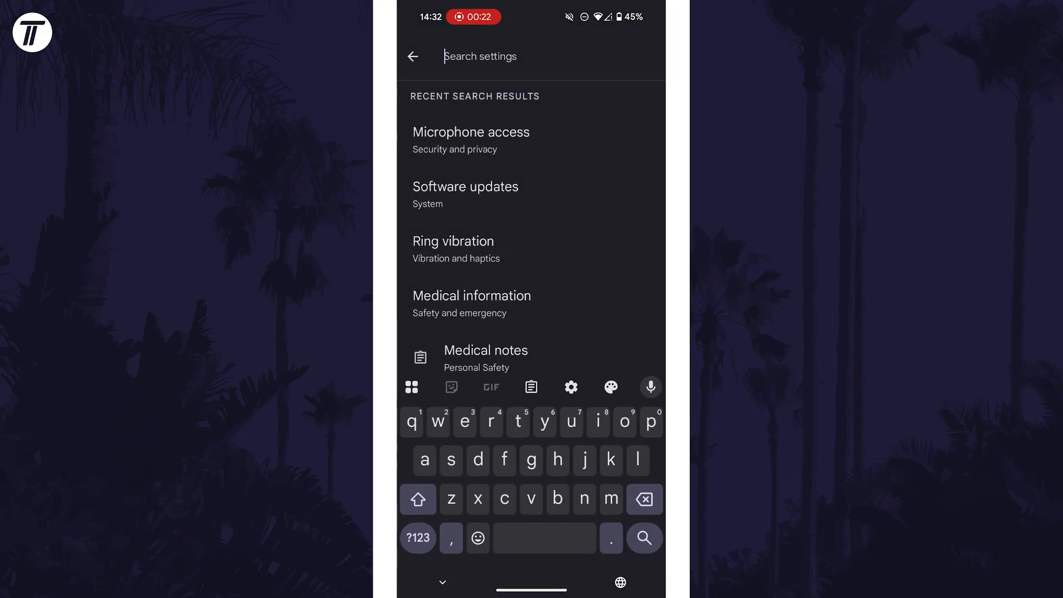
text(roami)
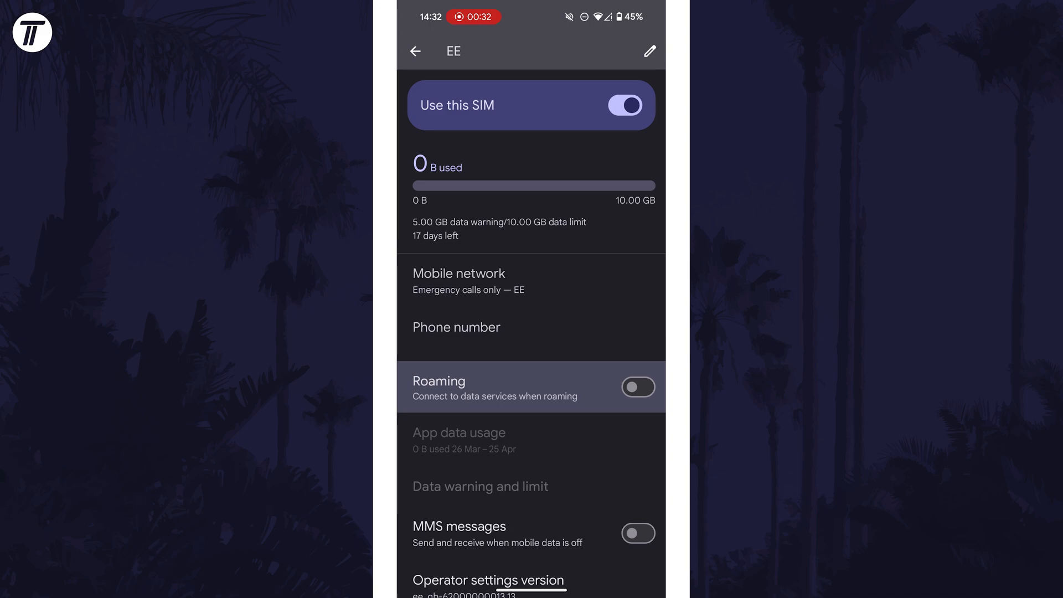
Enable Data Roaming for EE and accept the 'Allow data roaming?' charges warning with OK
click(637, 387)
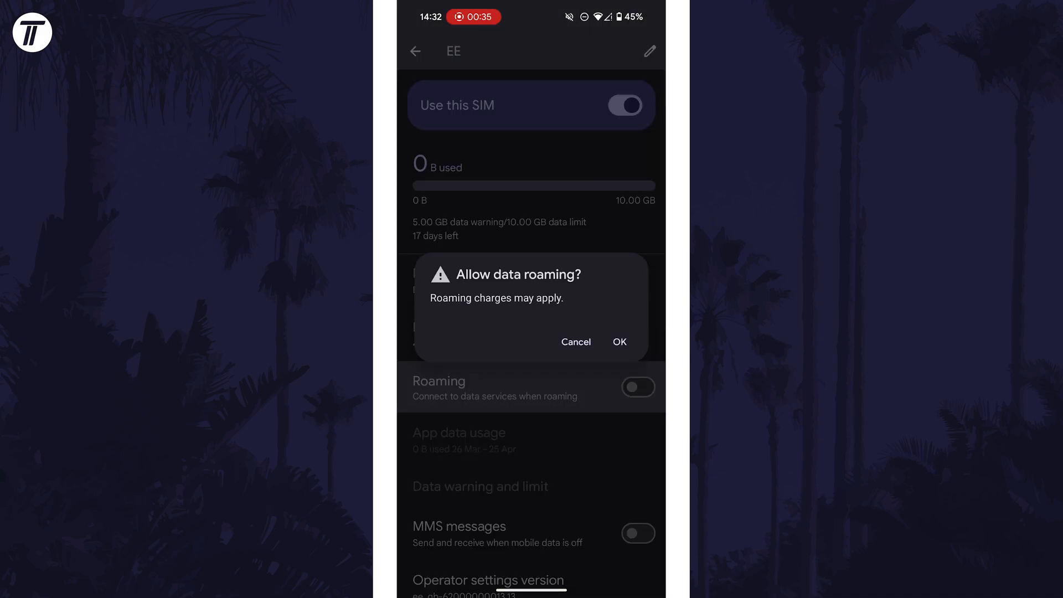
click(575, 342)
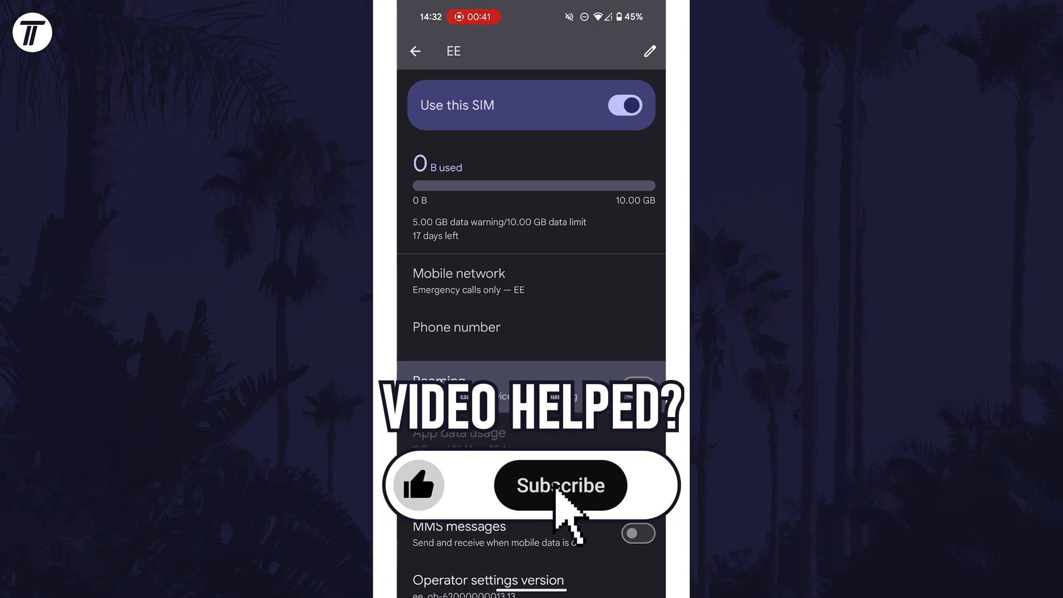
click(560, 485)
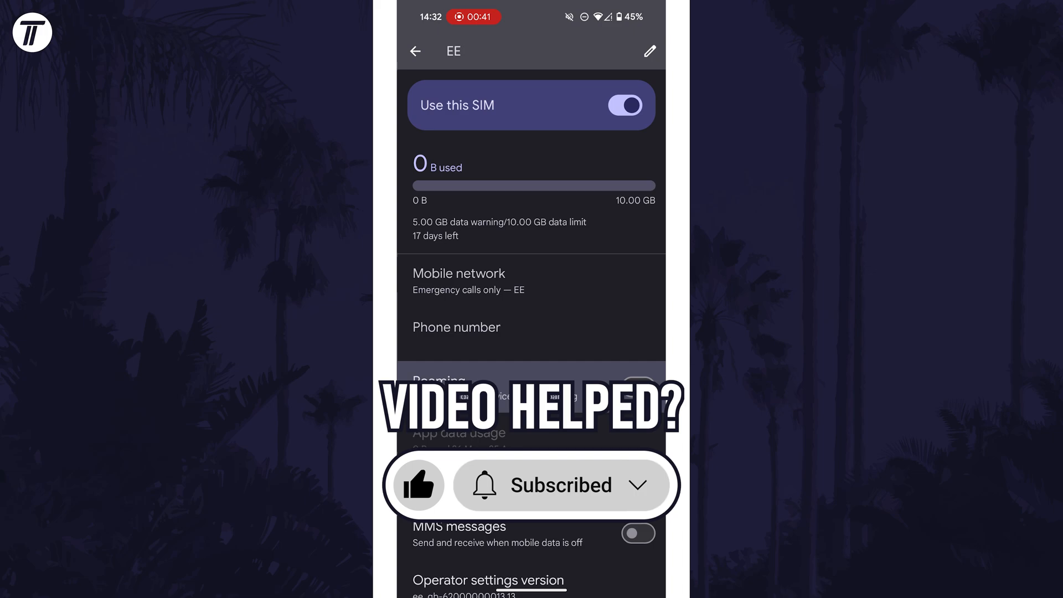